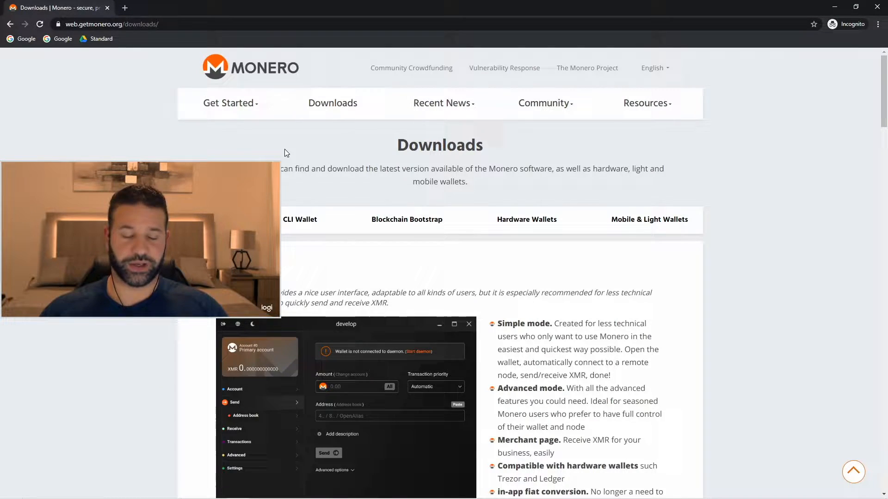
mouse_move(140, 105)
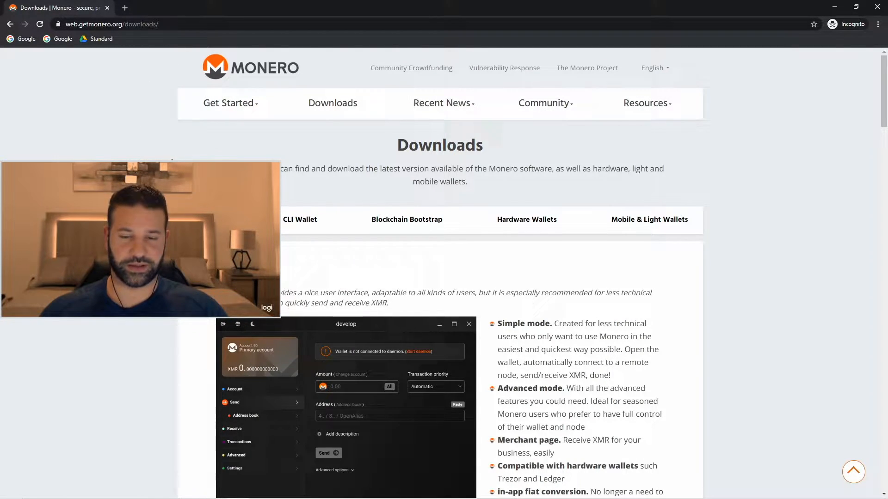
Scroll the getmonero.org Downloads page to the GUI Wallet 0.15.0.2 download links.
scroll(down, 3)
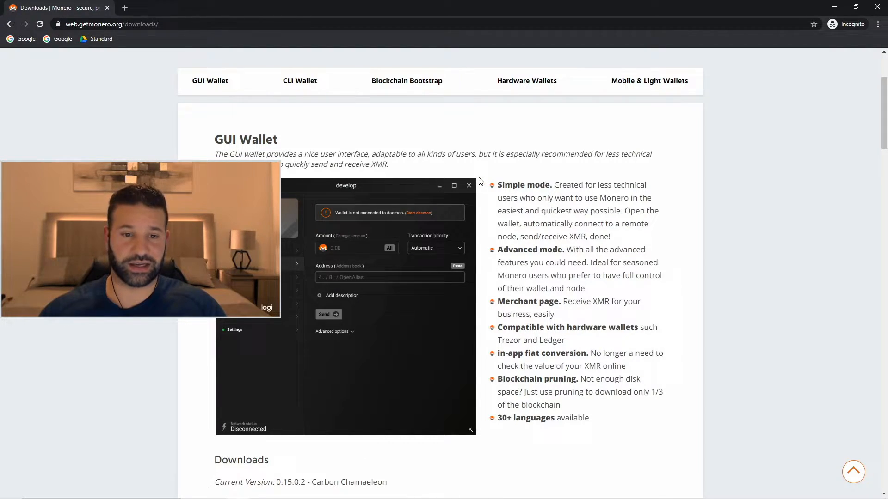
scroll(down, 3)
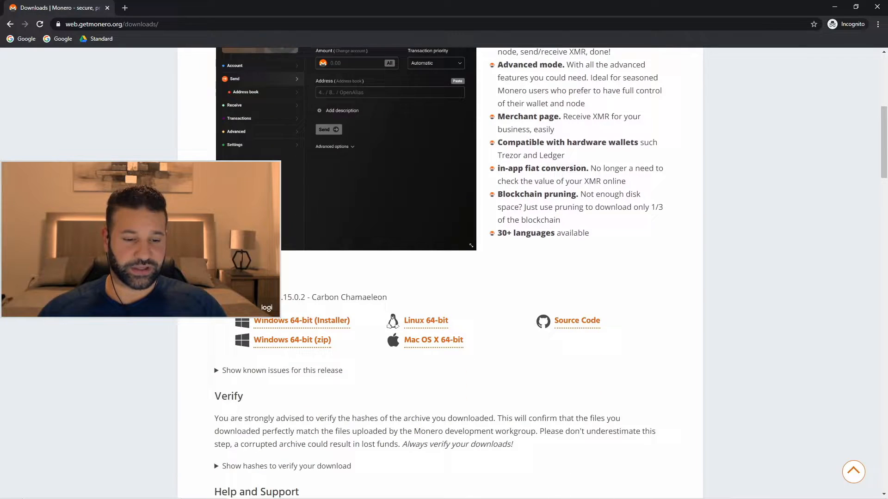
scroll(down, 3)
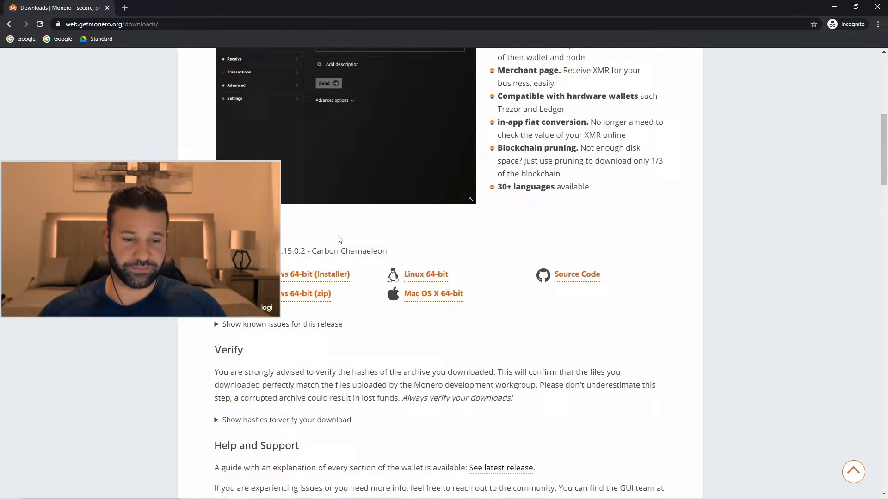
mouse_move(342, 315)
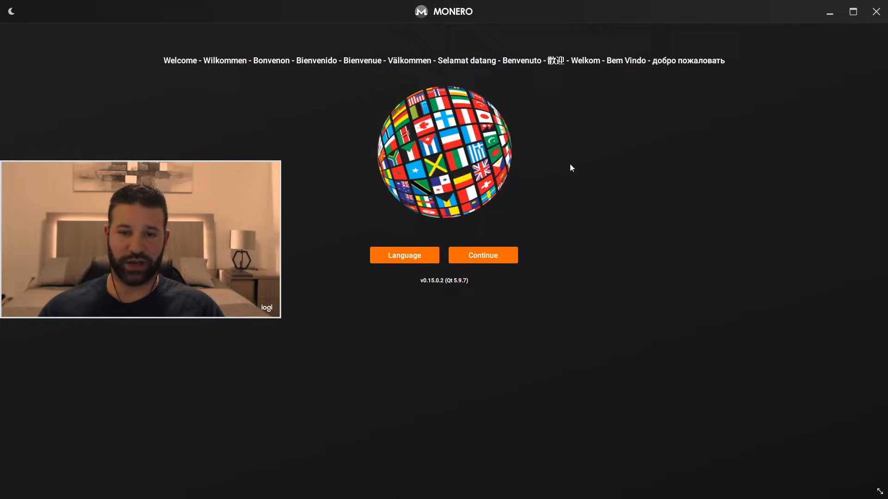
mouse_move(572, 110)
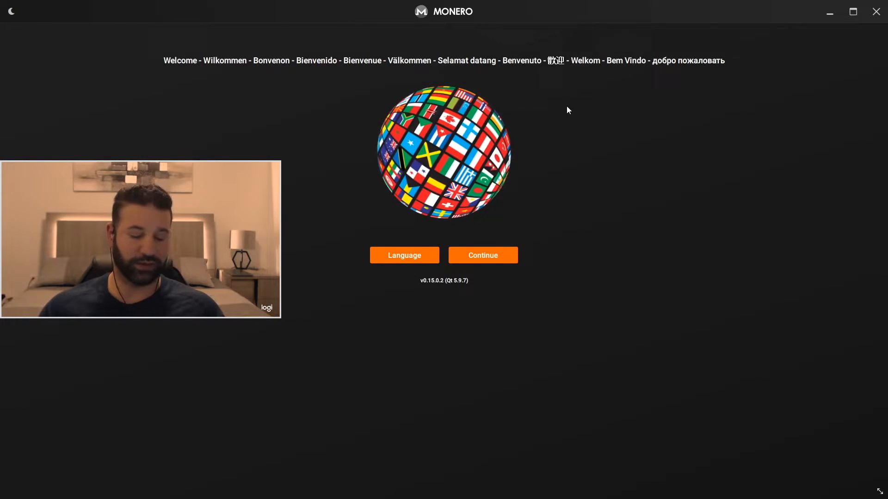
mouse_move(477, 221)
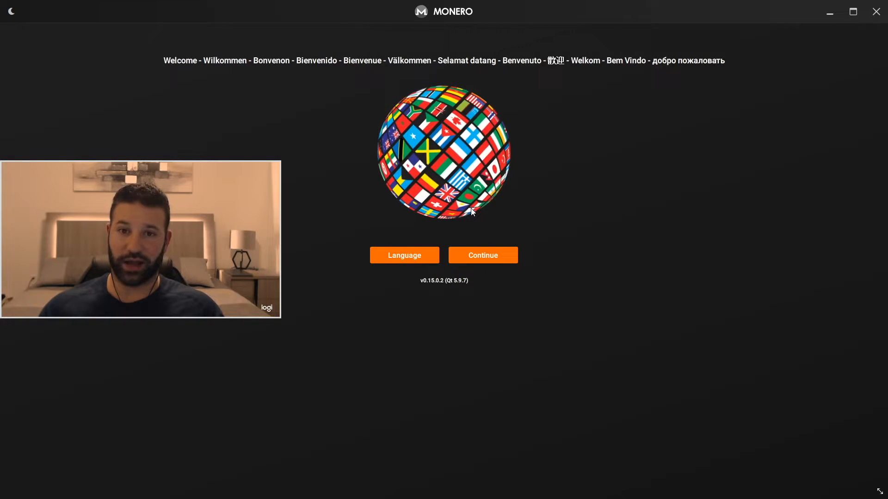
Continue past the welcome screen, pick a wallet mode, and choose creating from hardware.
click(482, 255)
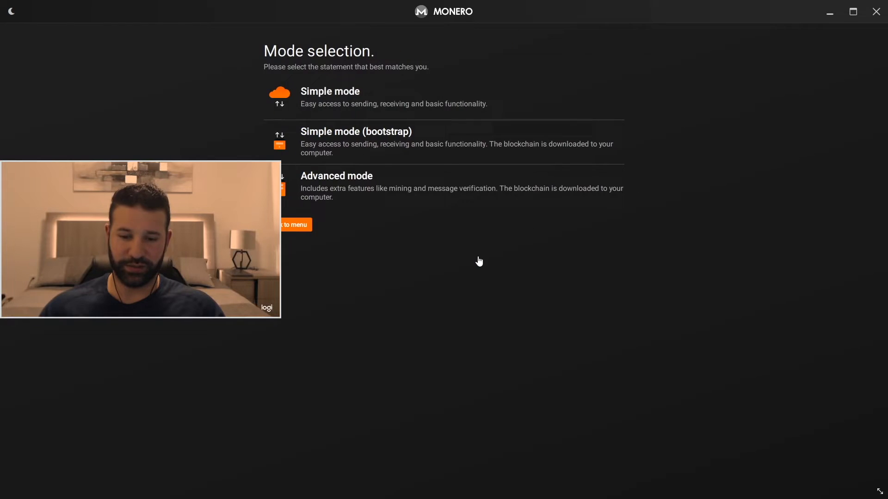
click(329, 92)
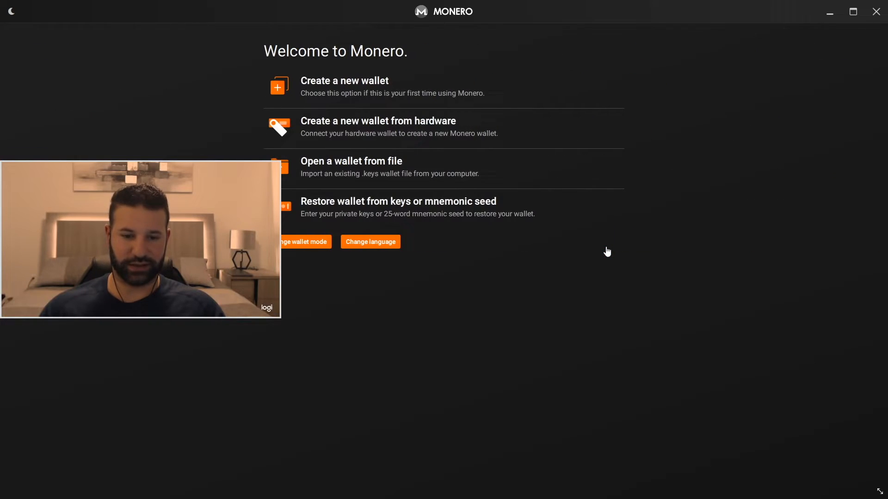
mouse_move(361, 123)
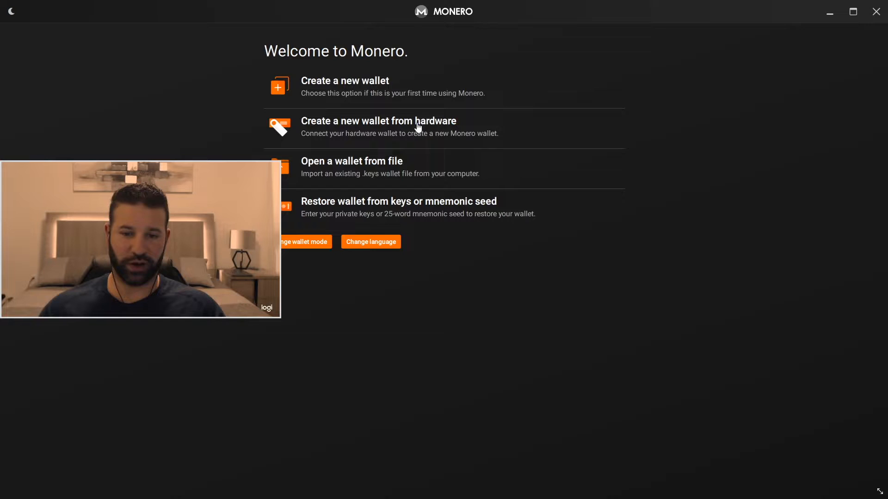
click(378, 121)
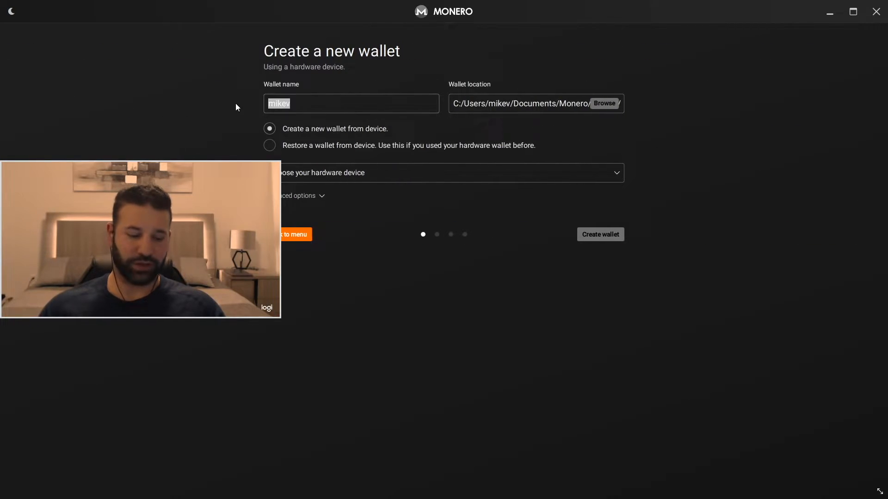
Name the wallet 'Demo1', select Trezor as the device, and create it.
text(Demo1)
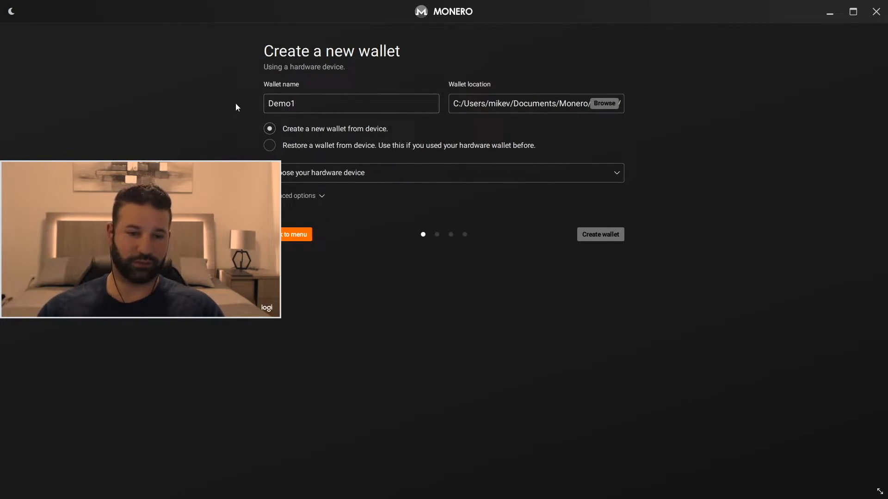
mouse_move(222, 107)
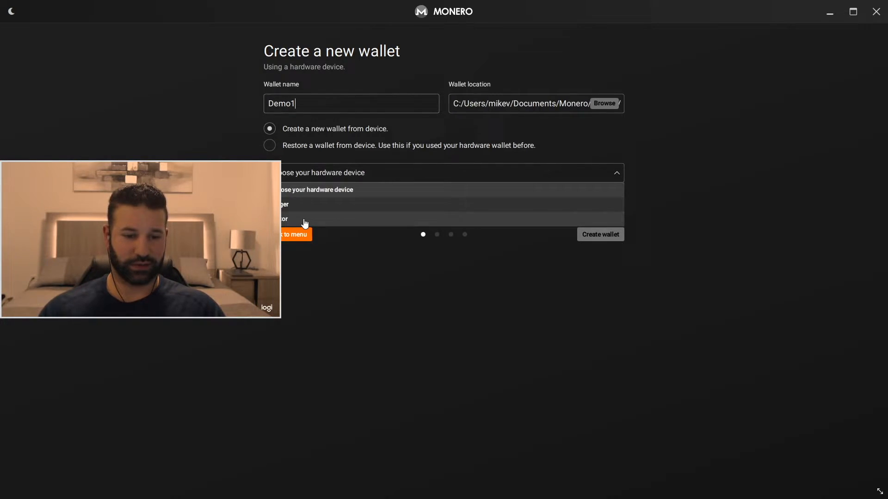
click(282, 218)
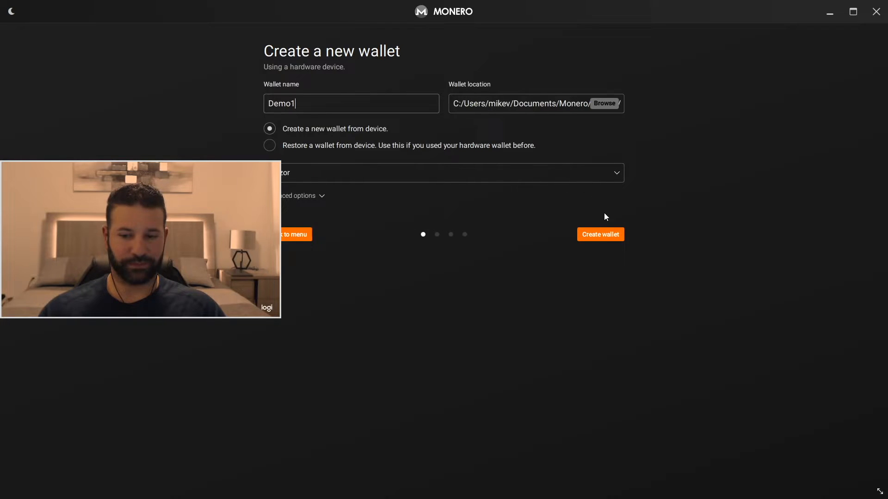
click(600, 234)
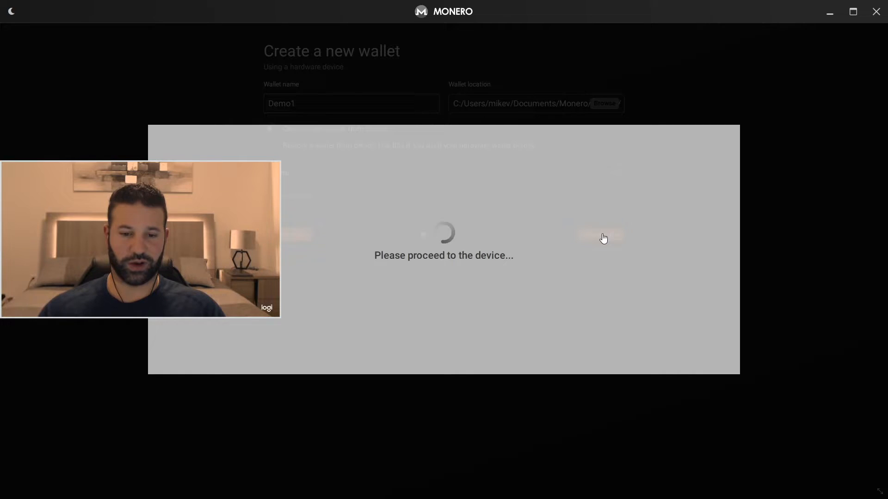
mouse_move(593, 227)
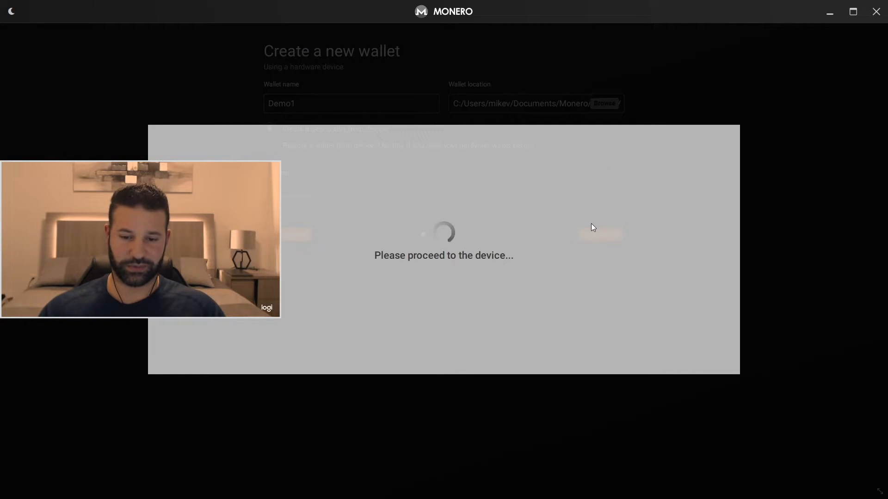
mouse_move(583, 226)
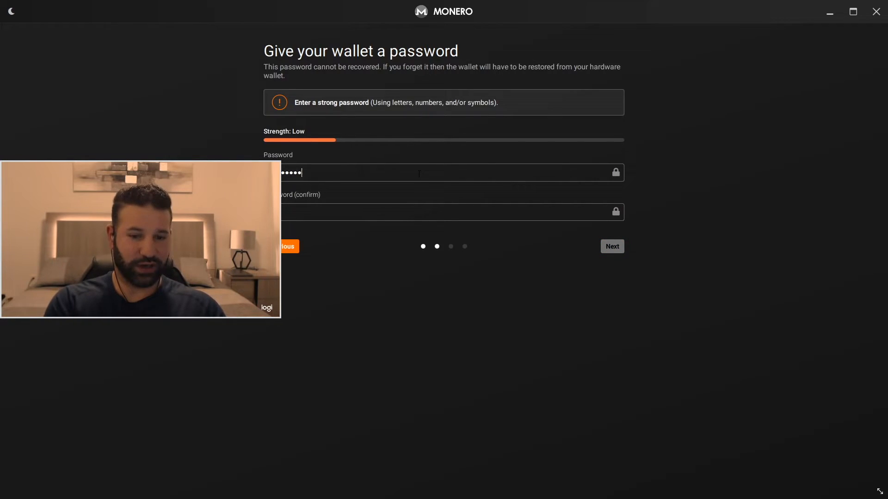
Confirm the Demo1 wallet password and proceed to the setup summary.
text(x)
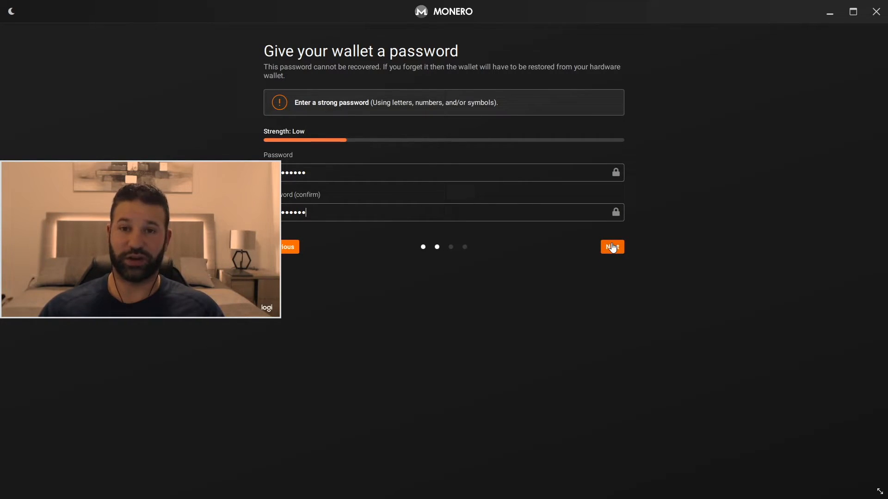
click(612, 246)
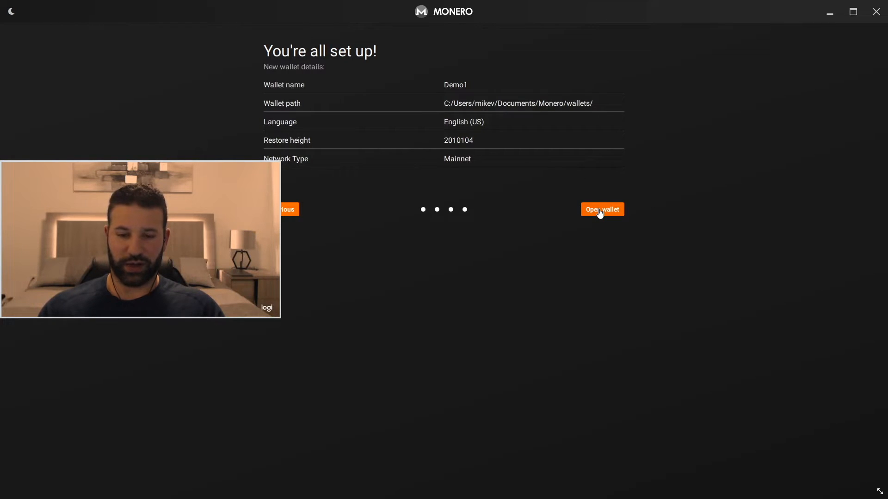
Open the Demo1 wallet and switch away from the 'Wrong version' remote node.
click(602, 209)
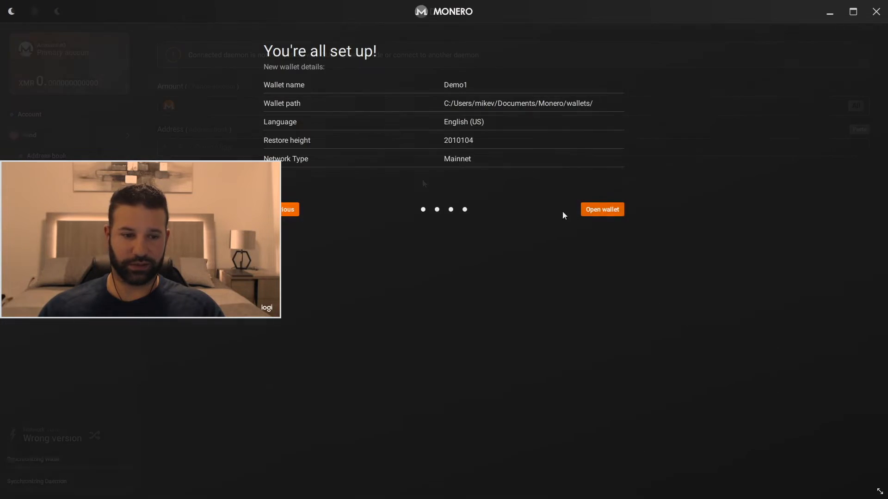
click(602, 209)
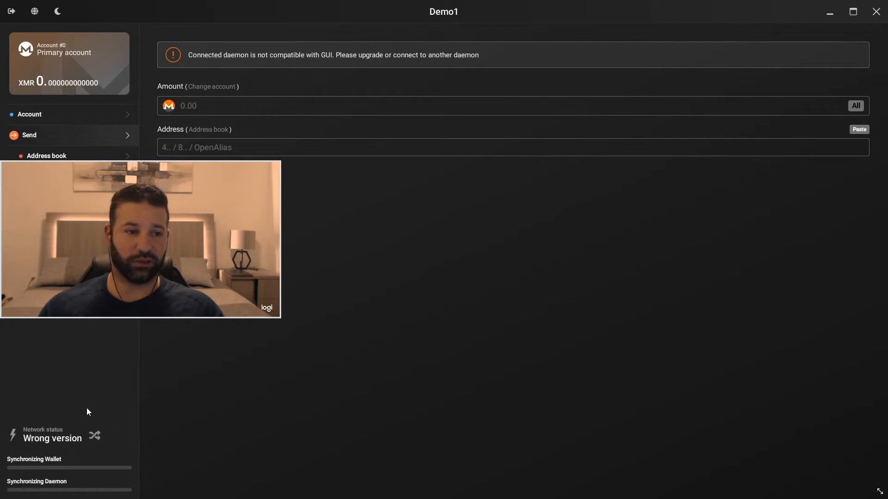
mouse_move(95, 439)
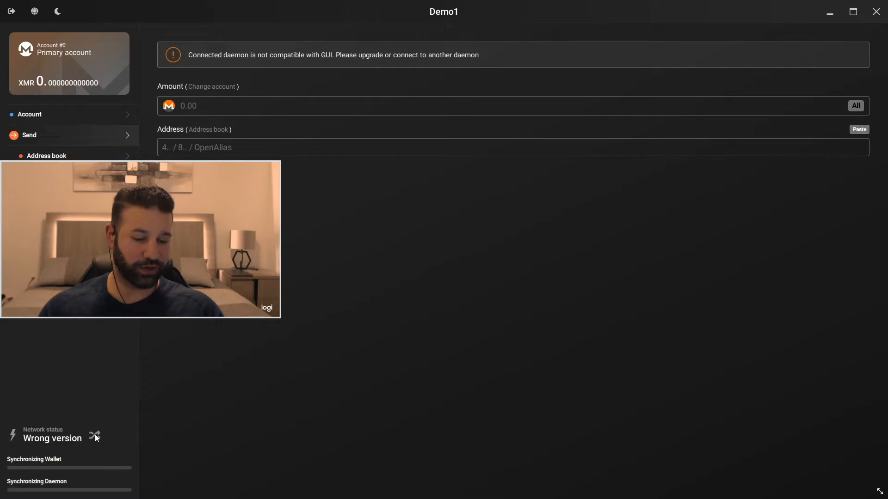
click(94, 436)
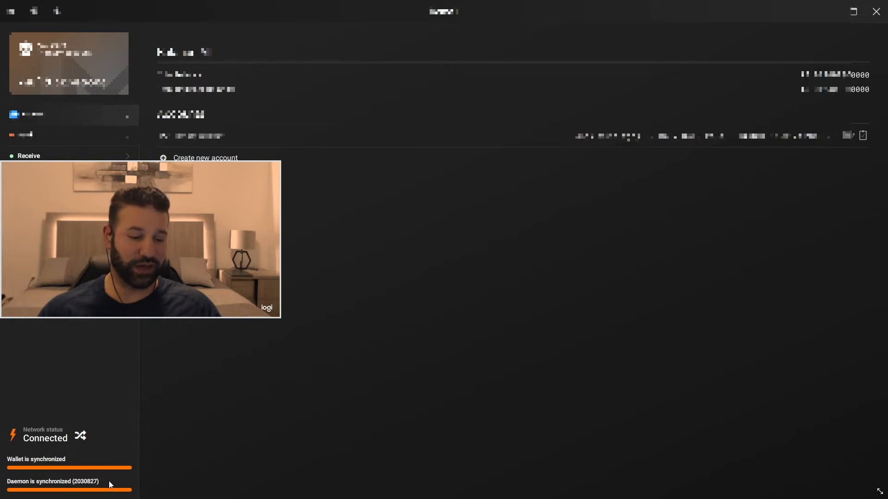
mouse_move(300, 256)
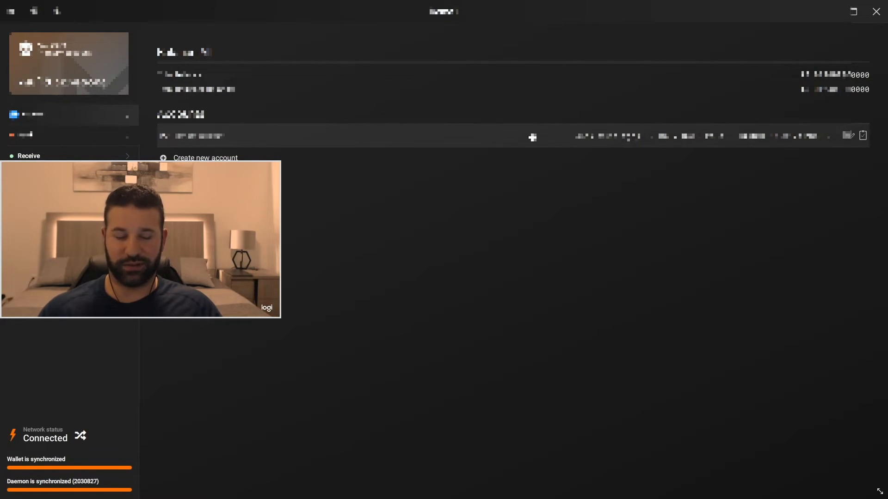
Start creating a new account, then cancel the label dialog to keep only the primary account.
click(204, 158)
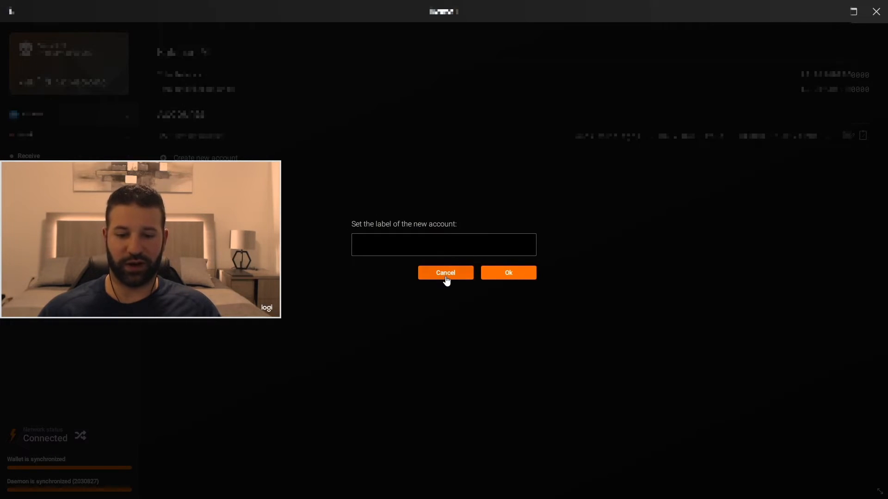
click(445, 273)
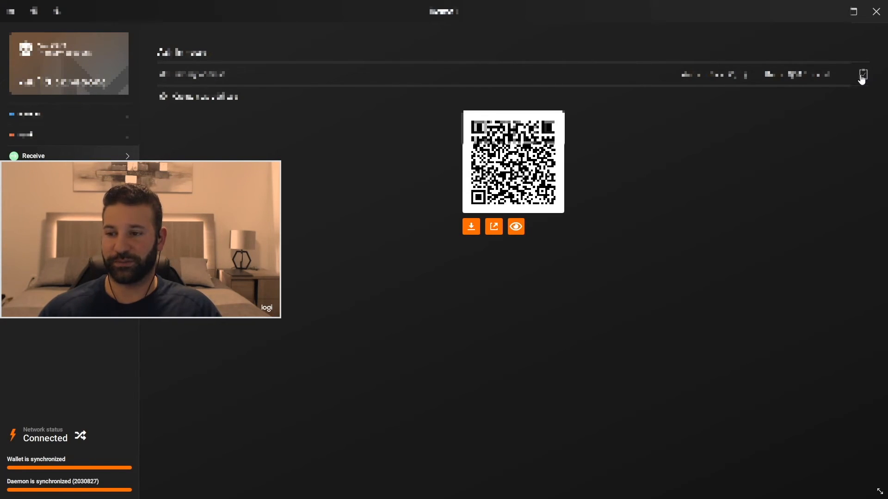
Copy the Demo1 receiving address to the clipboard from the Receive page.
click(863, 75)
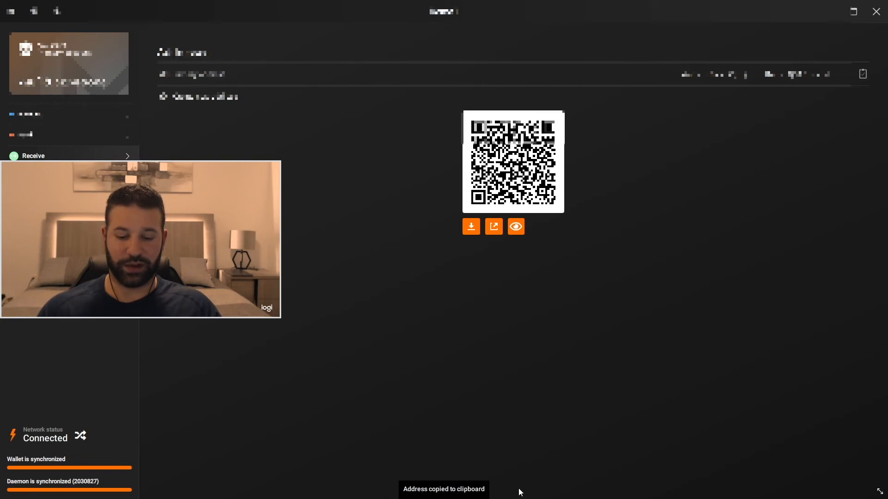